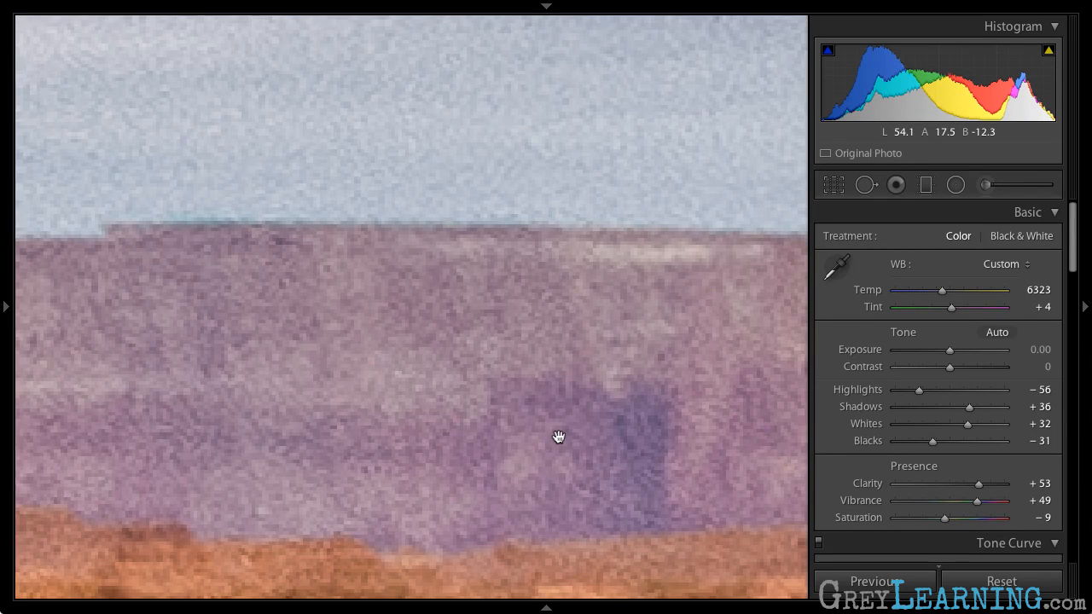
Scroll the Develop panel to the HSL Saturation sliders and push Magenta saturation to +100.
drag(558, 436, 487, 356)
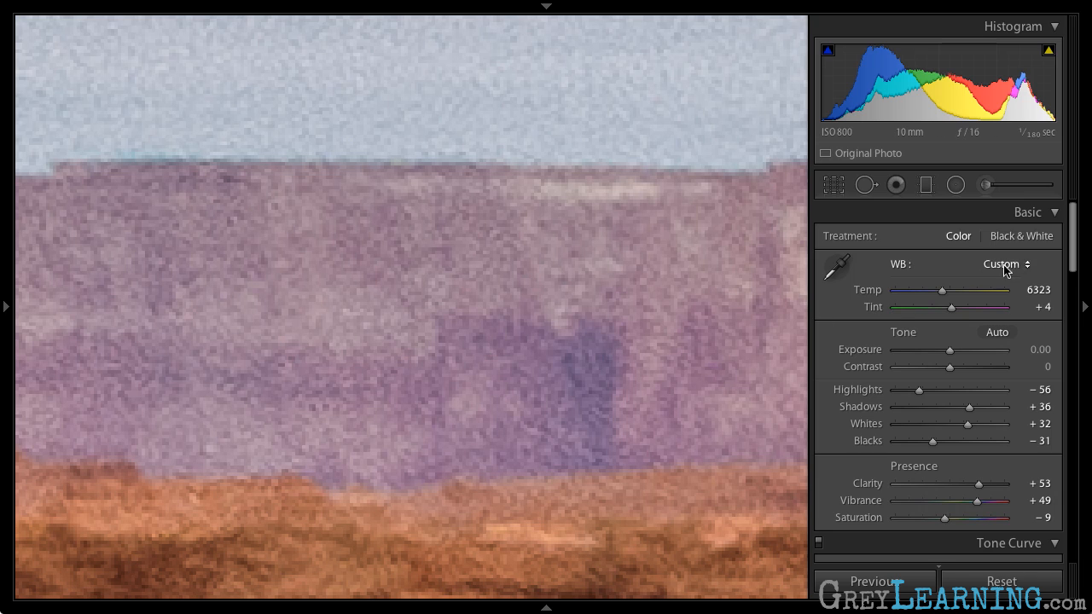
scroll(down, 3)
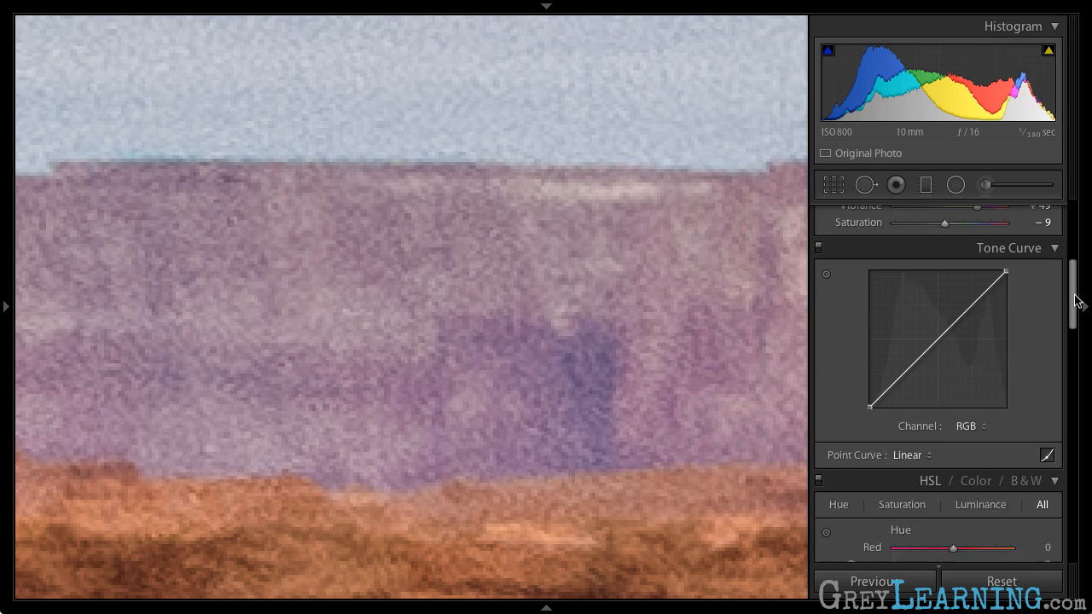
scroll(down, 3)
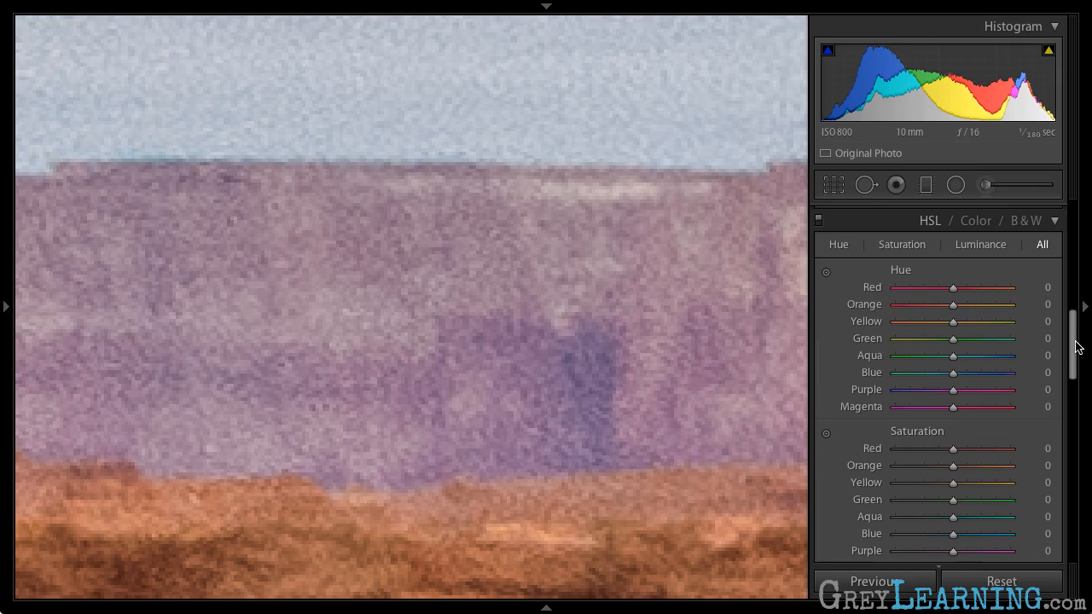
scroll(down, 3)
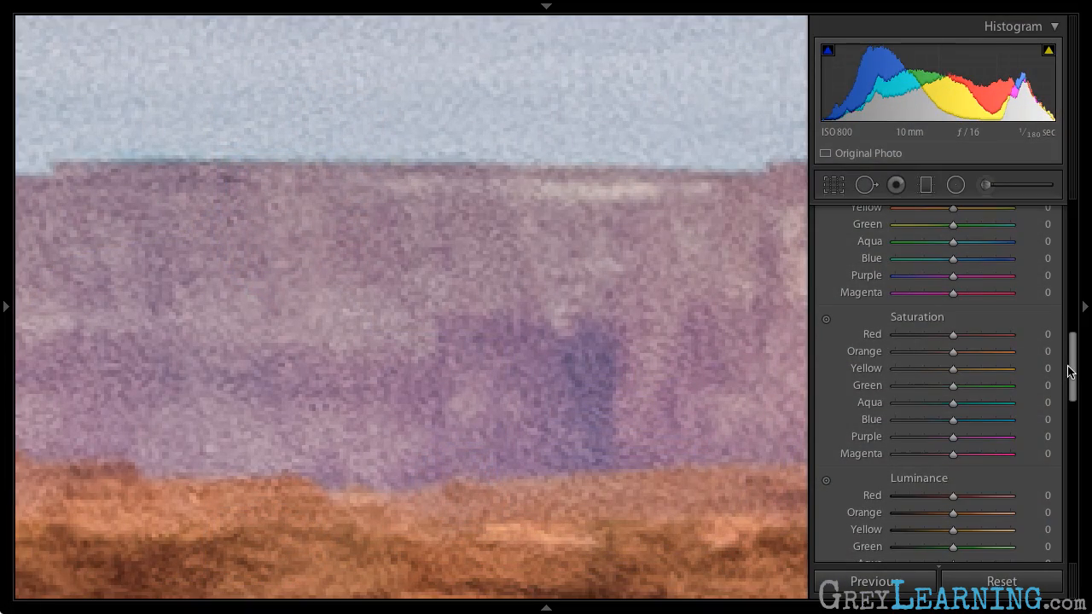
mouse_move(954, 459)
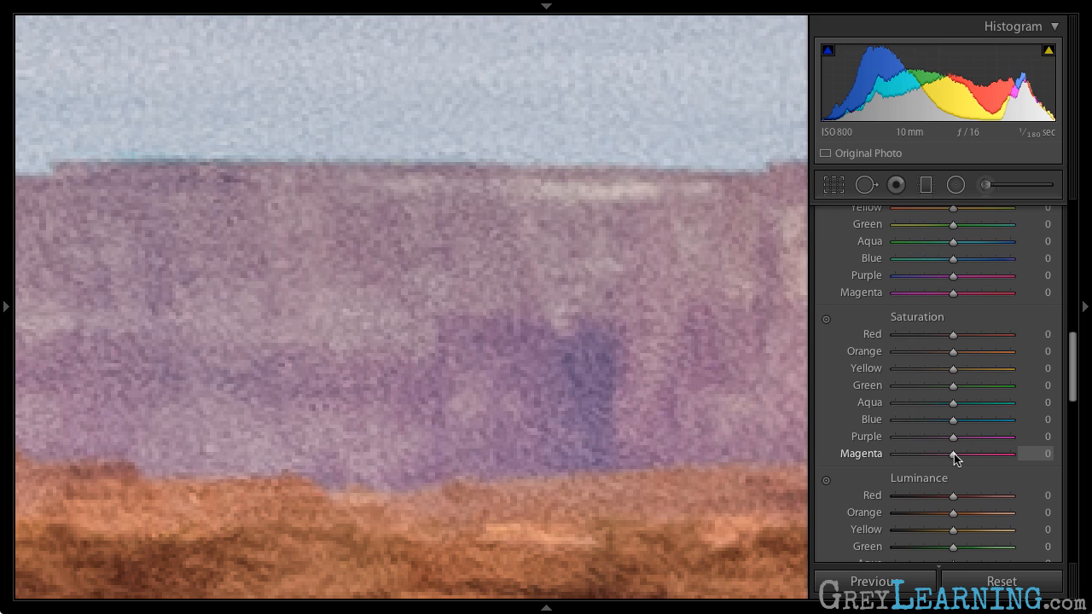
drag(953, 453, 1010, 453)
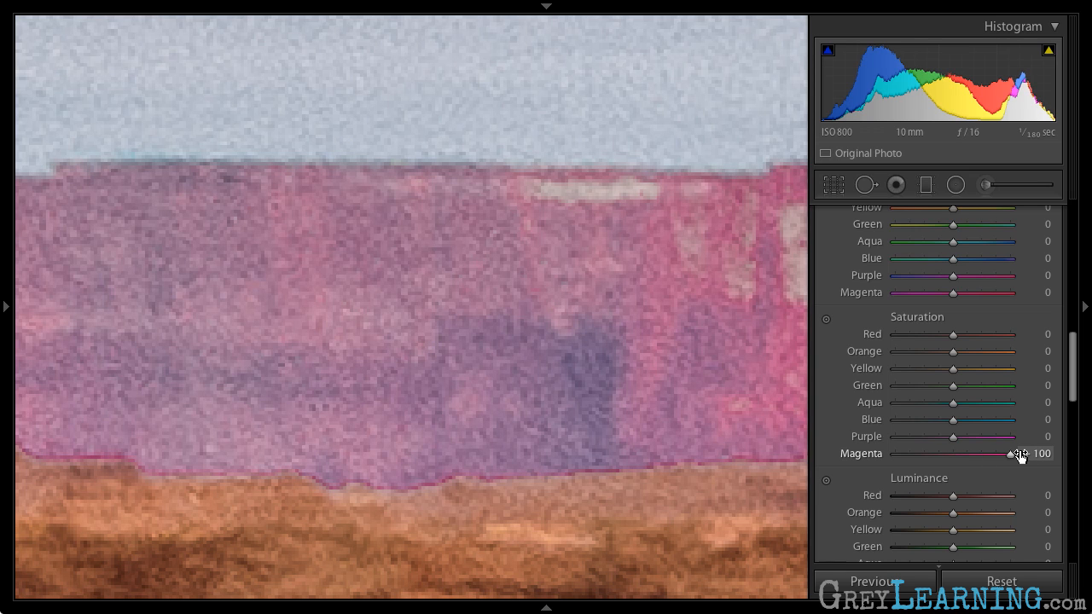
Push Purple saturation to +100 so the affected cliff areas show vividly.
drag(953, 436, 966, 436)
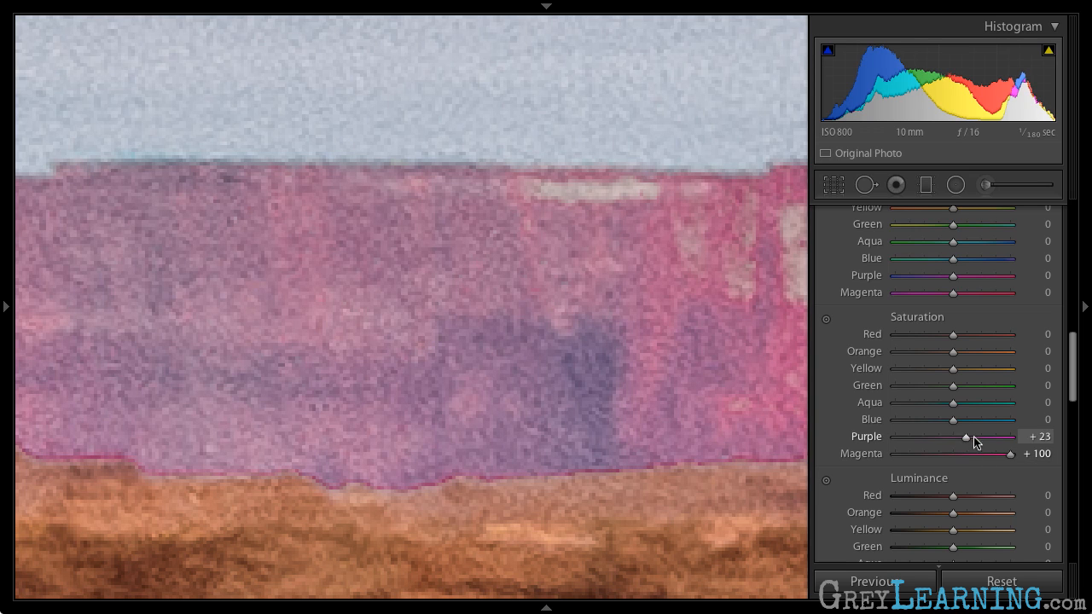
drag(966, 436, 1006, 436)
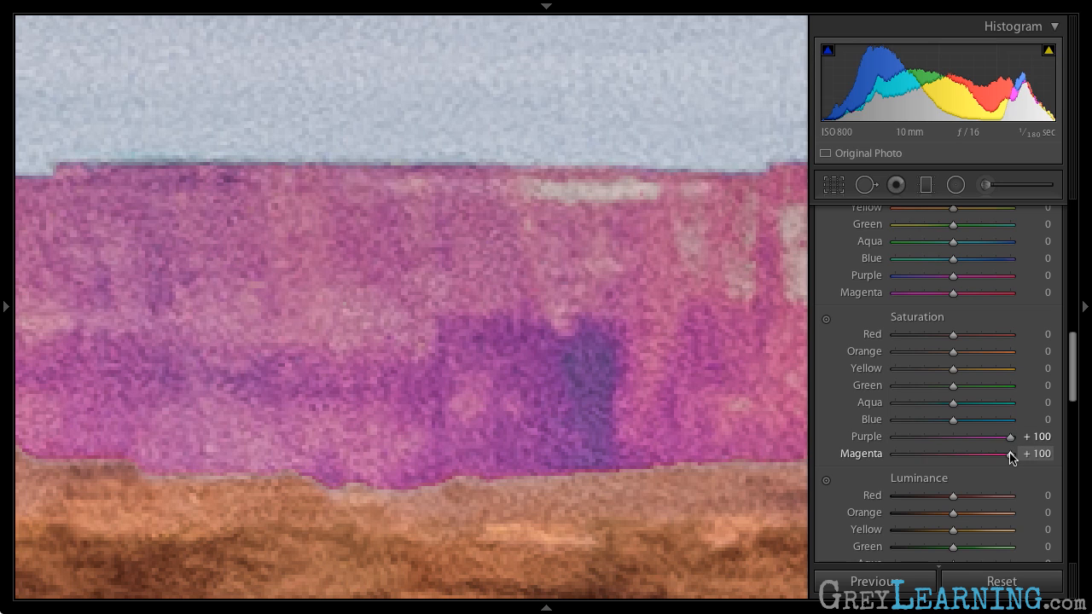
Pull Magenta and Purple saturation well below zero, Purple around -27.
drag(1011, 453, 943, 453)
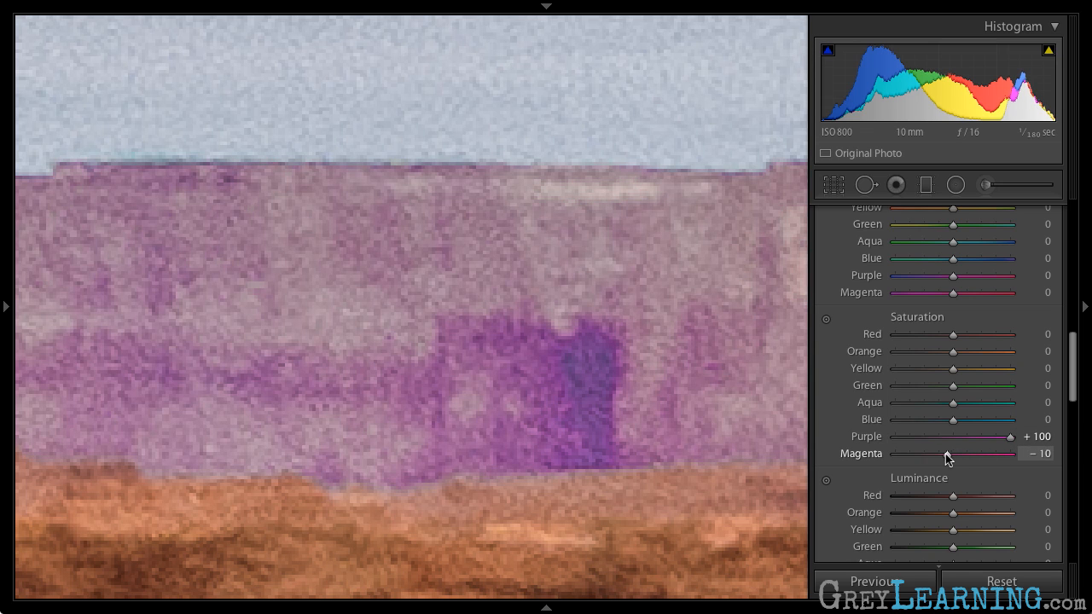
drag(945, 453, 931, 453)
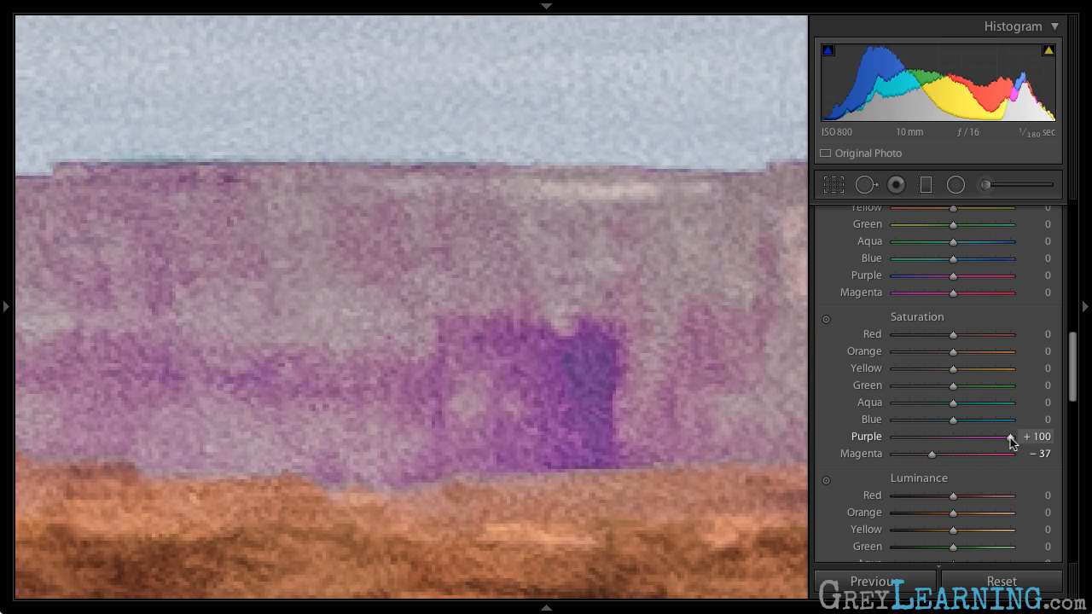
drag(1011, 436, 931, 436)
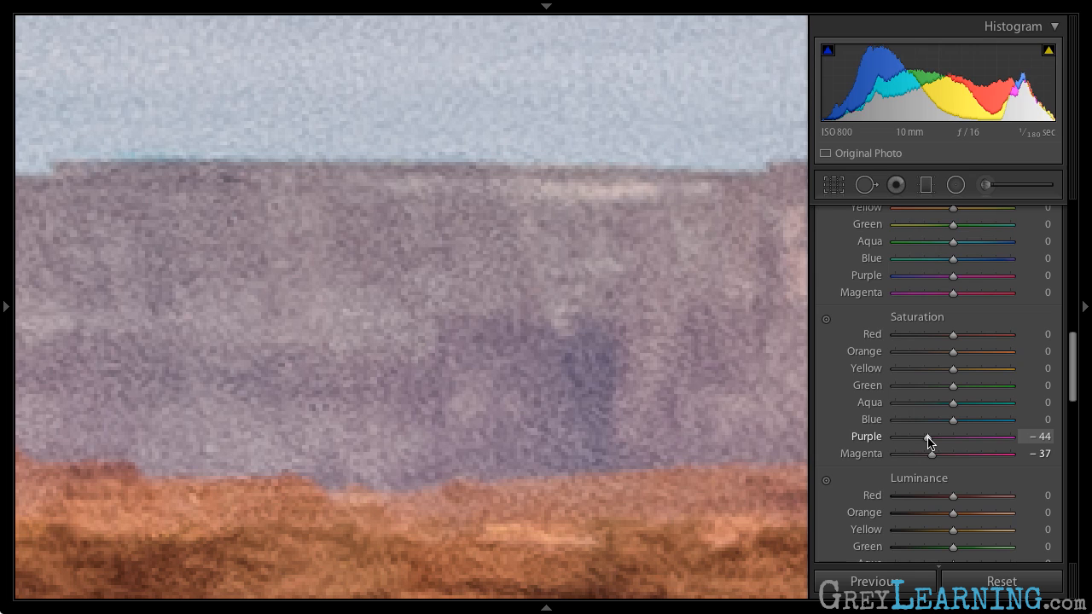
drag(933, 436, 930, 435)
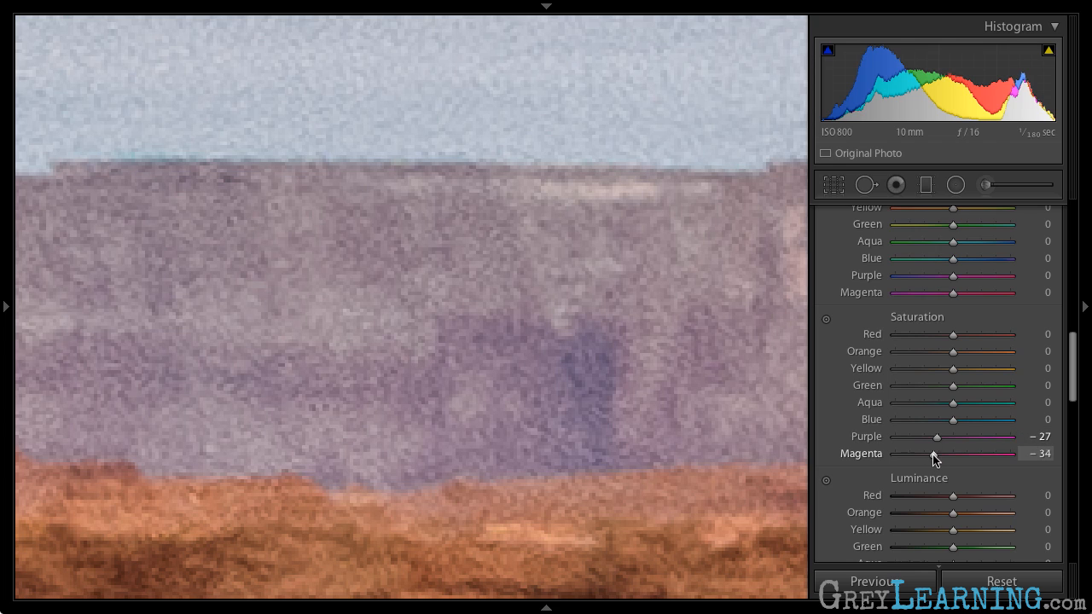
Fine-tune both Magenta and Purple saturation to -21 each.
drag(943, 435, 948, 436)
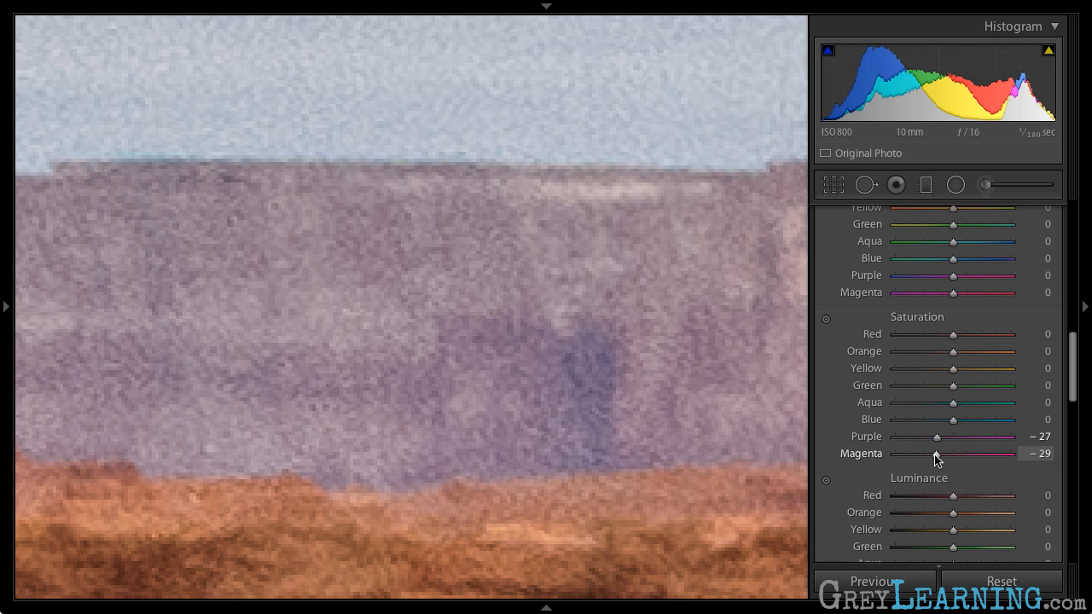
drag(935, 453, 946, 453)
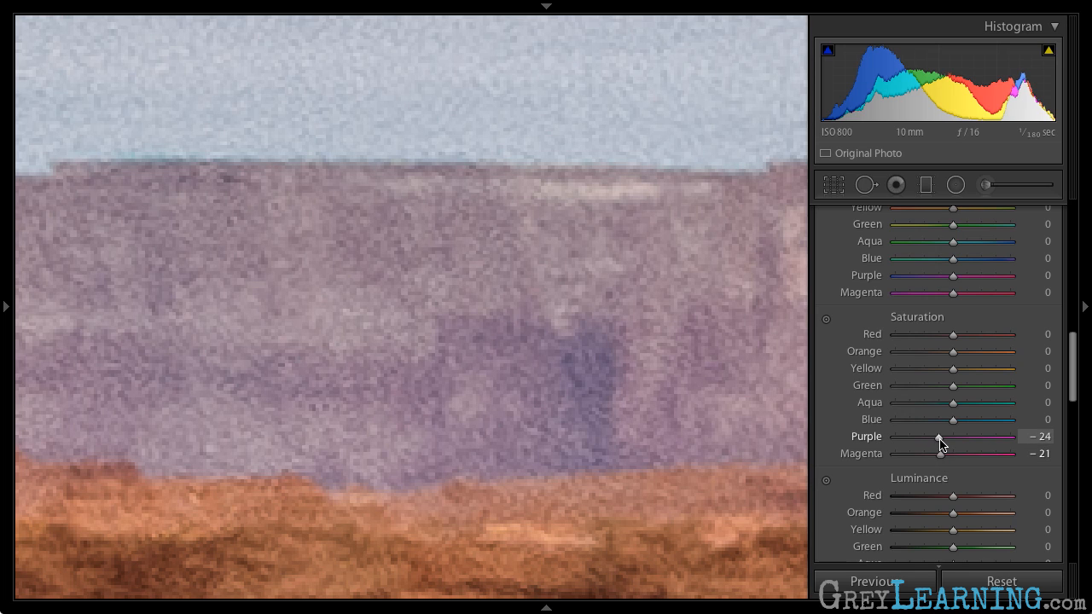
drag(937, 436, 942, 436)
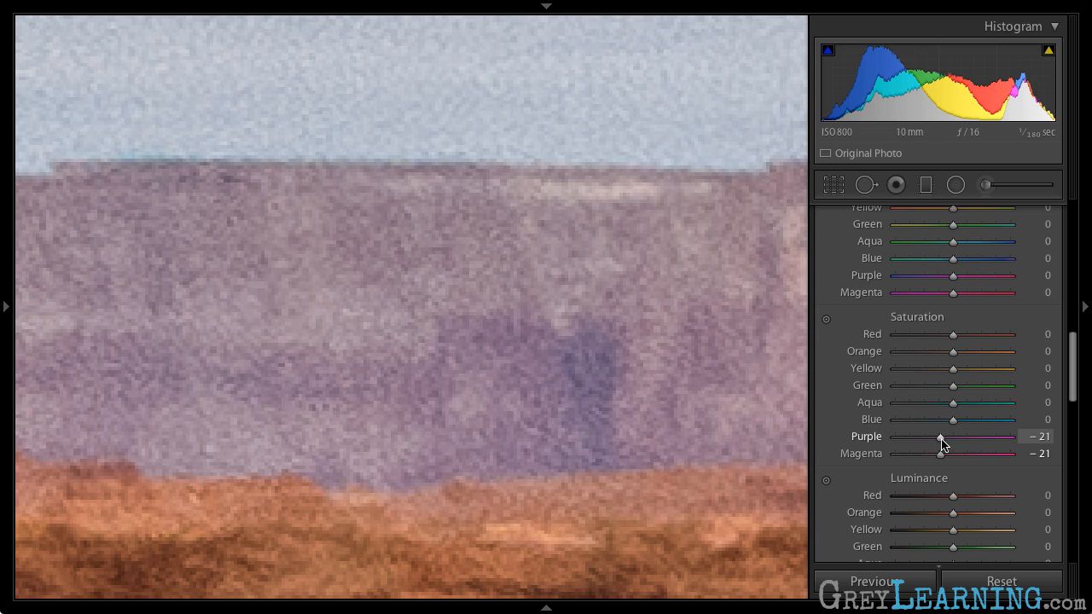
mouse_move(742, 404)
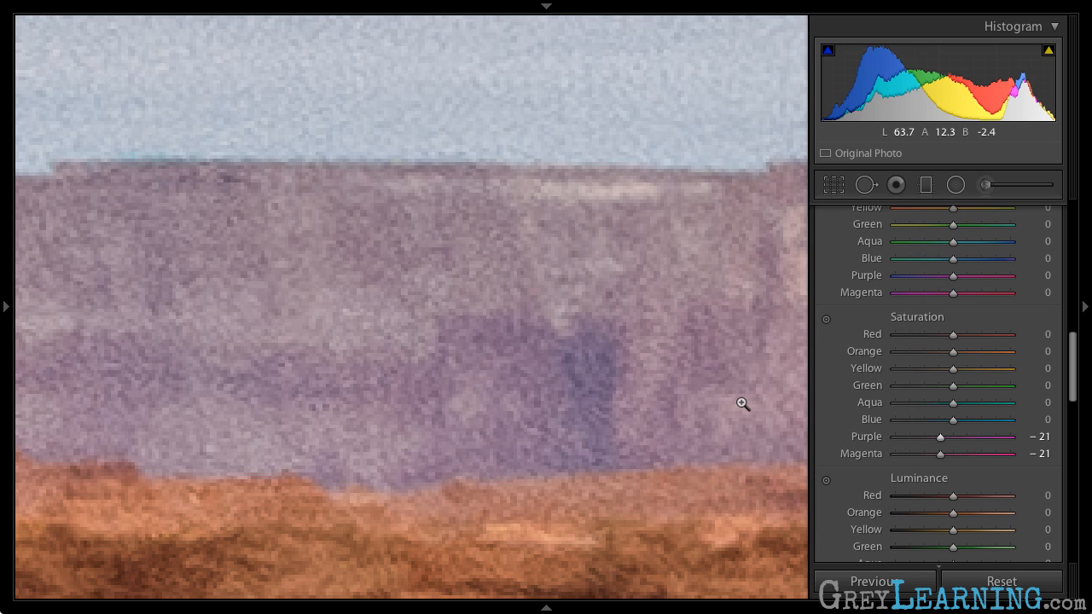